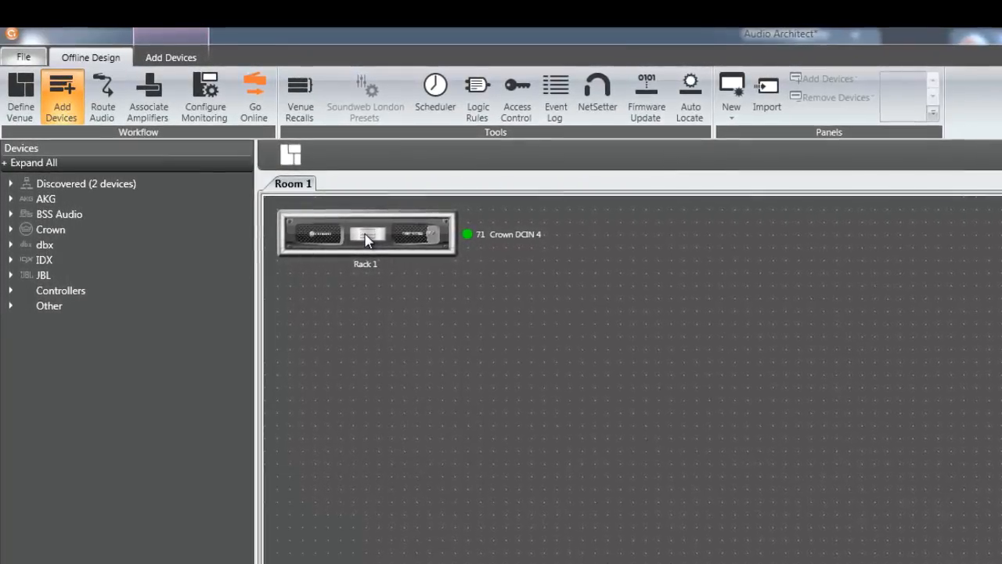
# - Bring up the Crown DCi 4 amplifier's offline control panel from Rack 1
pyautogui.doubleClick(367, 234)
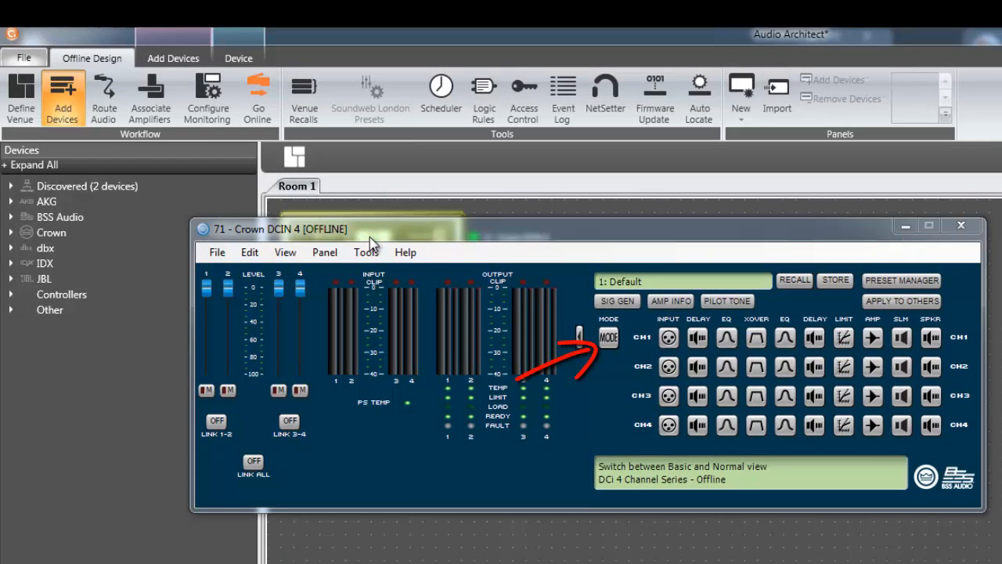
# - In Amplifier Mode Settings, enable Y 1+2 so DSP input 1 feeds outputs 1 and 2
pyautogui.click(608, 337)
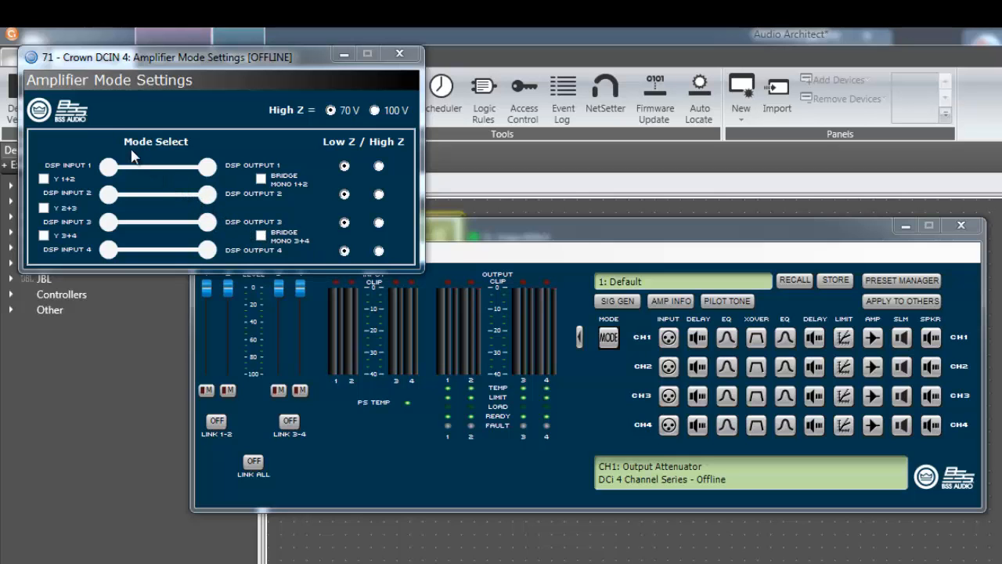
pyautogui.click(44, 178)
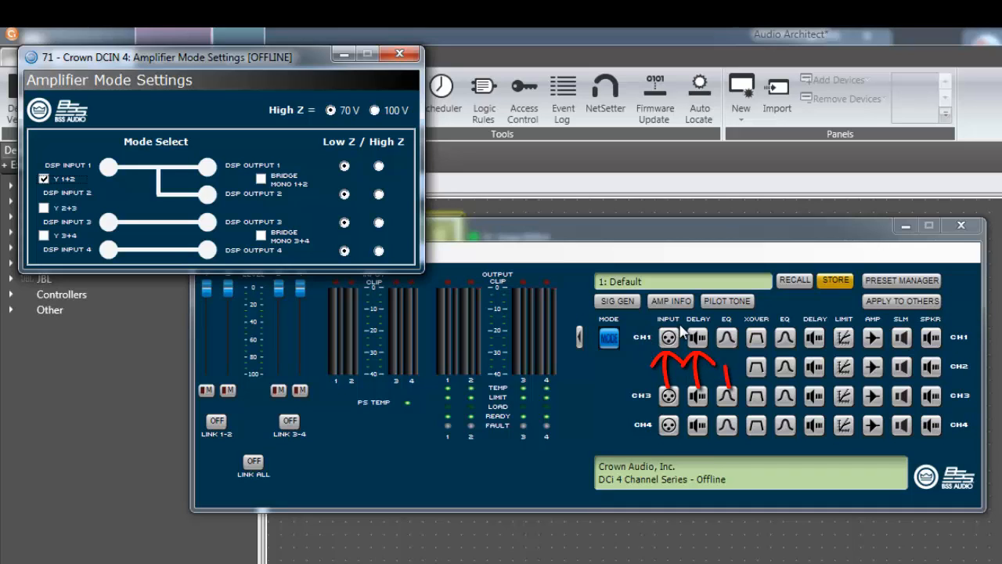
pyautogui.moveTo(739, 351)
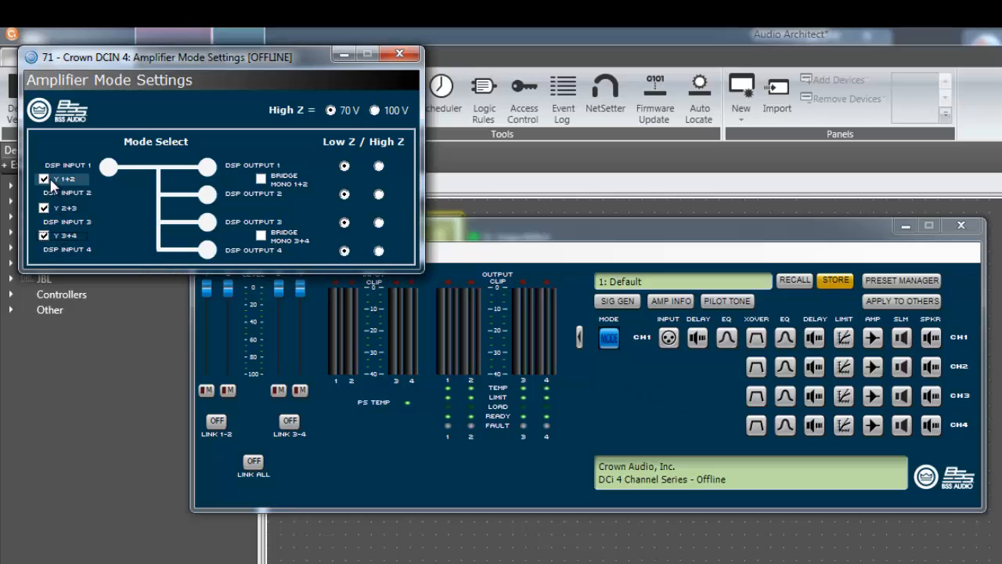
# - Clear the Y input splits so each DSP input feeds only its own output
pyautogui.click(44, 178)
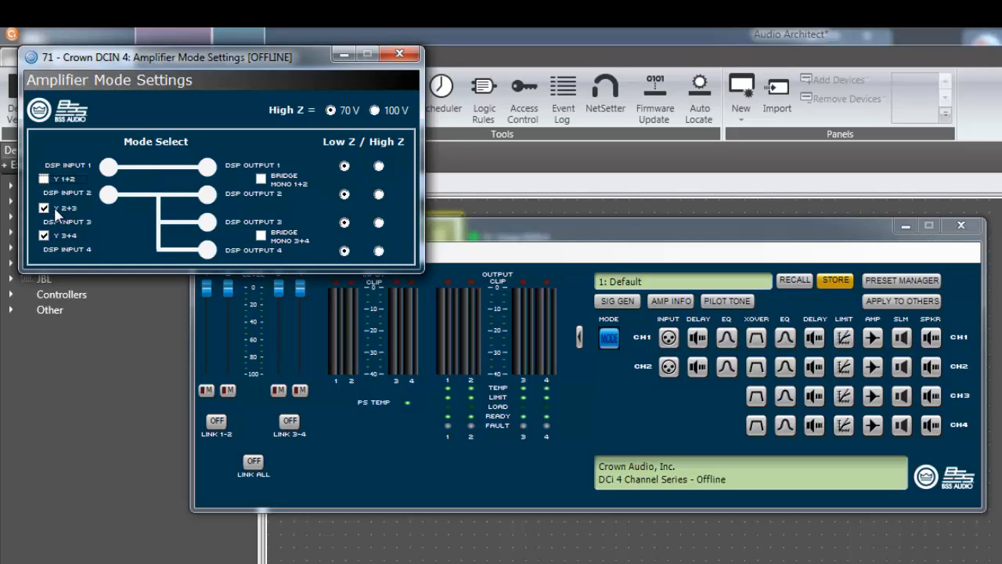
pyautogui.click(44, 235)
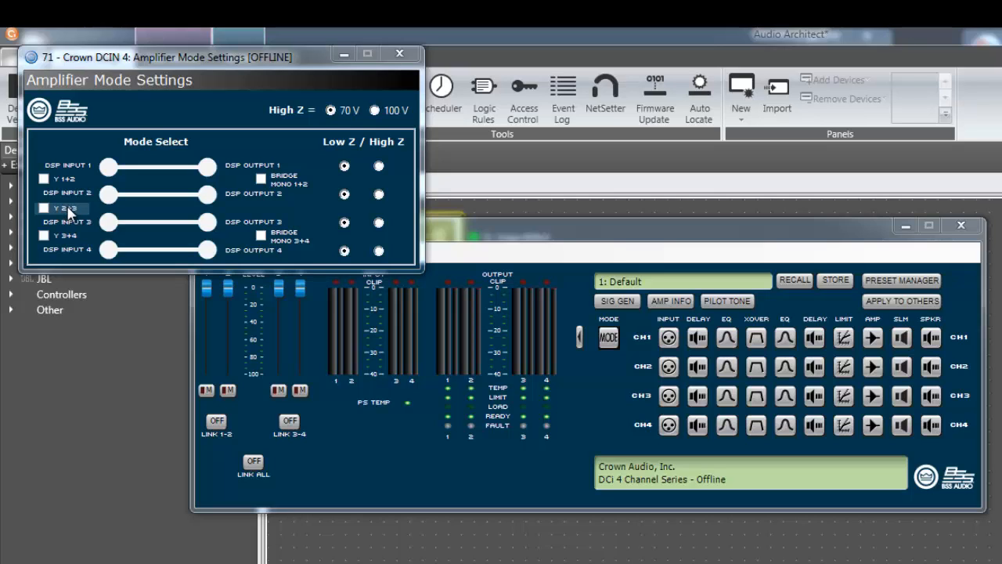
pyautogui.moveTo(97, 222)
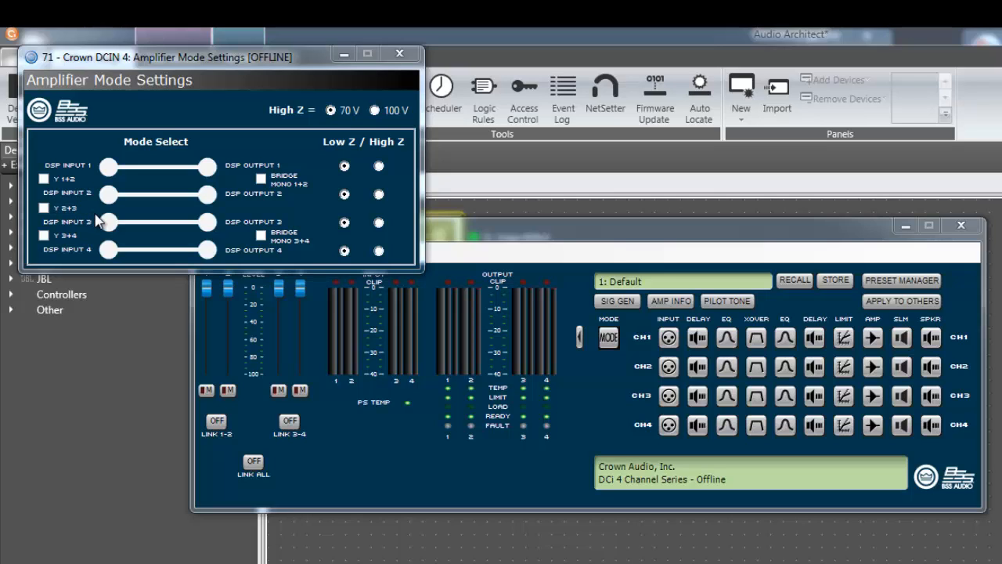
pyautogui.moveTo(122, 222)
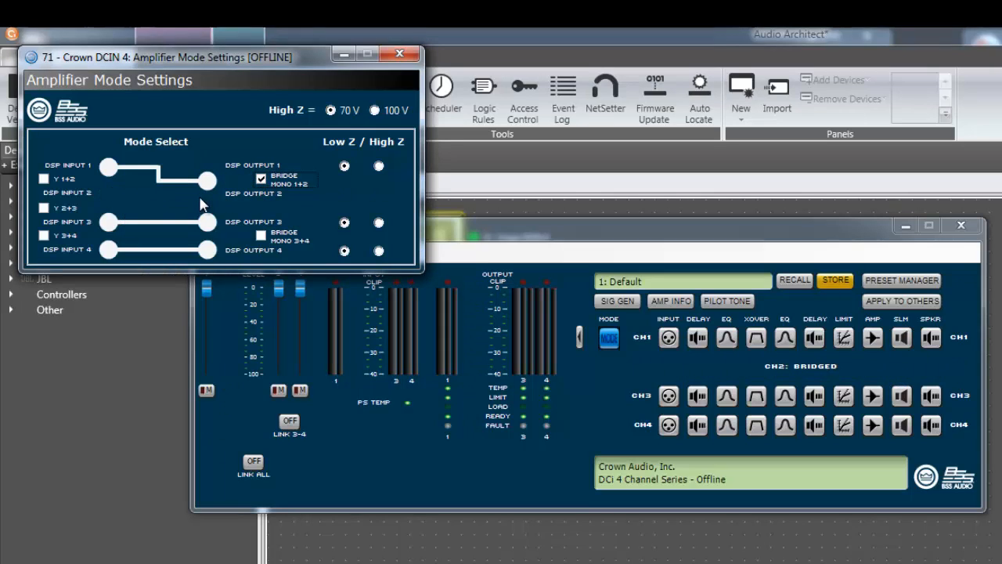
pyautogui.moveTo(379, 285)
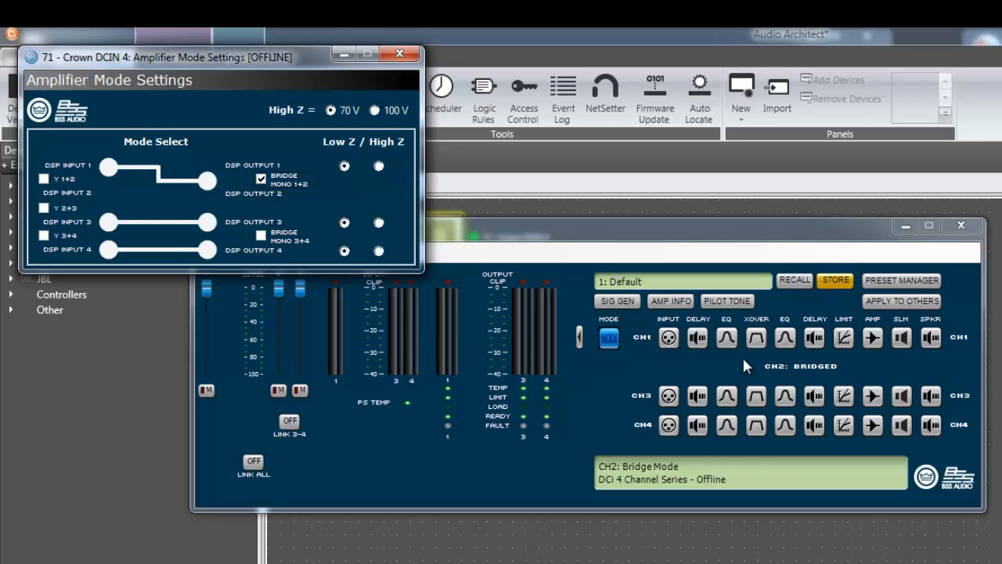
pyautogui.moveTo(771, 370)
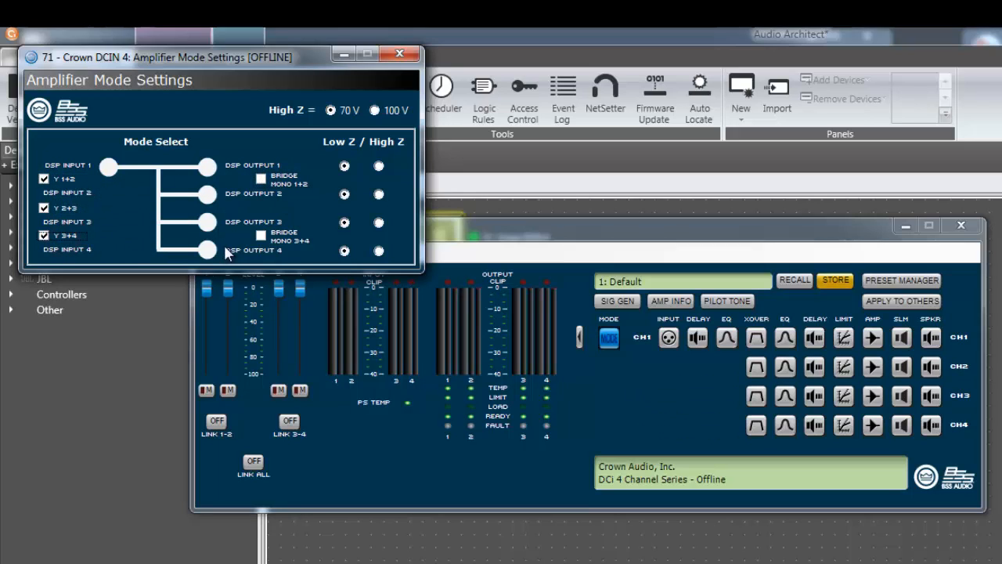
# - Enable Bridge Mono 3+4 so outputs 3 and 4 form one mono channel
pyautogui.click(260, 235)
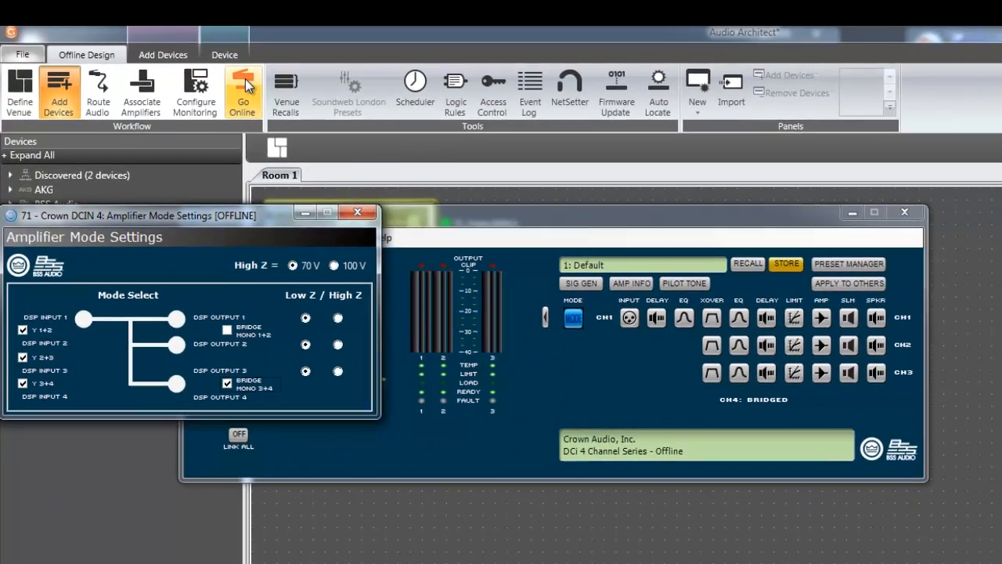
# - Go online with the Crown DCi 4, declining to save the design to the device network
pyautogui.click(241, 91)
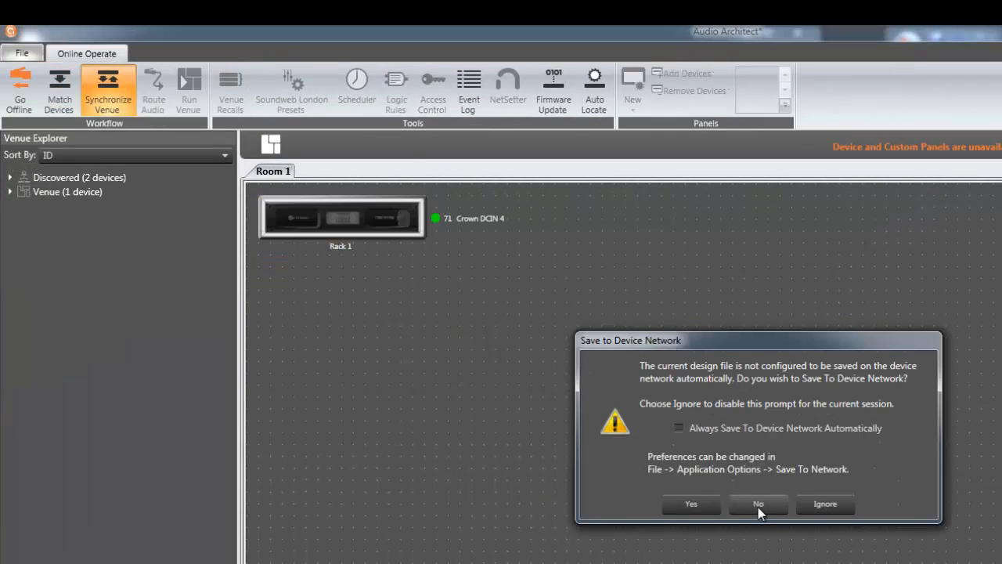
pyautogui.click(758, 505)
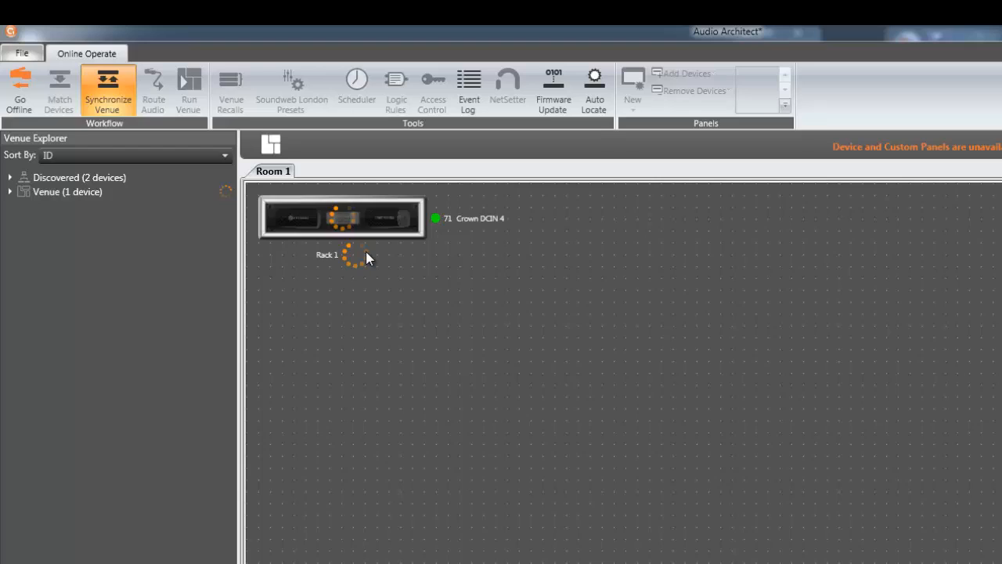
pyautogui.click(188, 88)
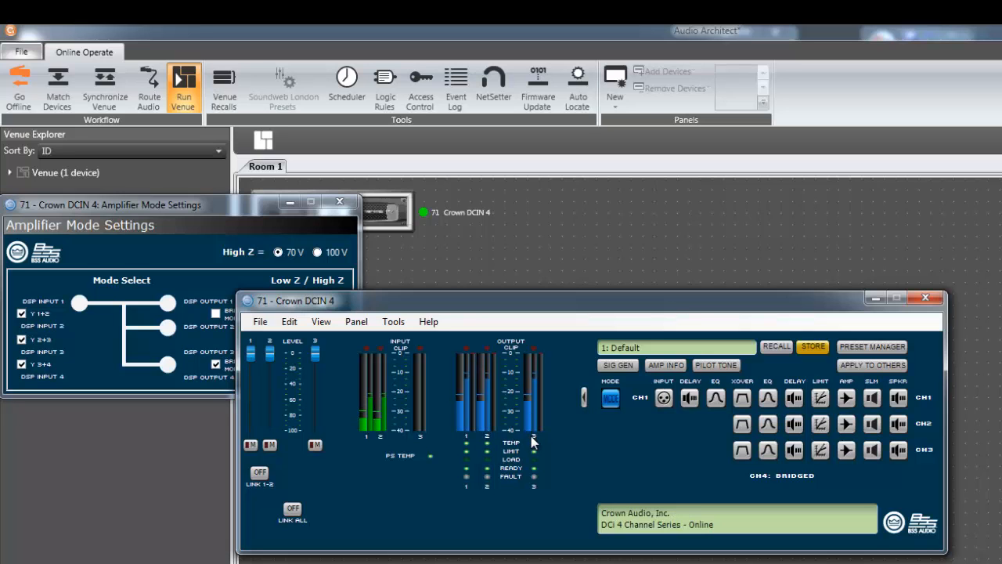
pyautogui.moveTo(540, 438)
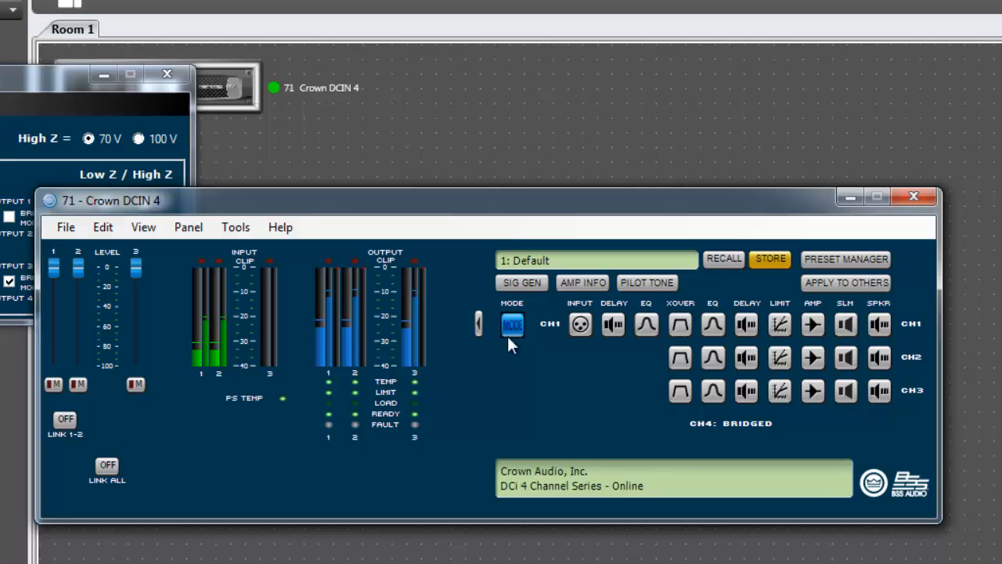
# - Start a STORE of the online amplifier's current settings as a preset
pyautogui.click(771, 259)
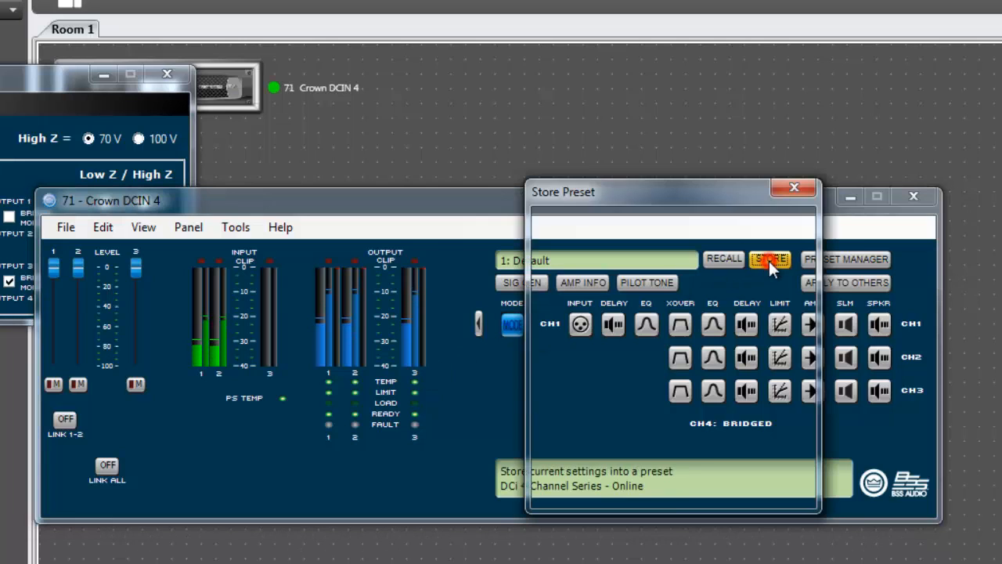
# - Store the settings into Preset2 named 'All Y - Ch3&4 Bridge' with the green colour
pyautogui.click(771, 260)
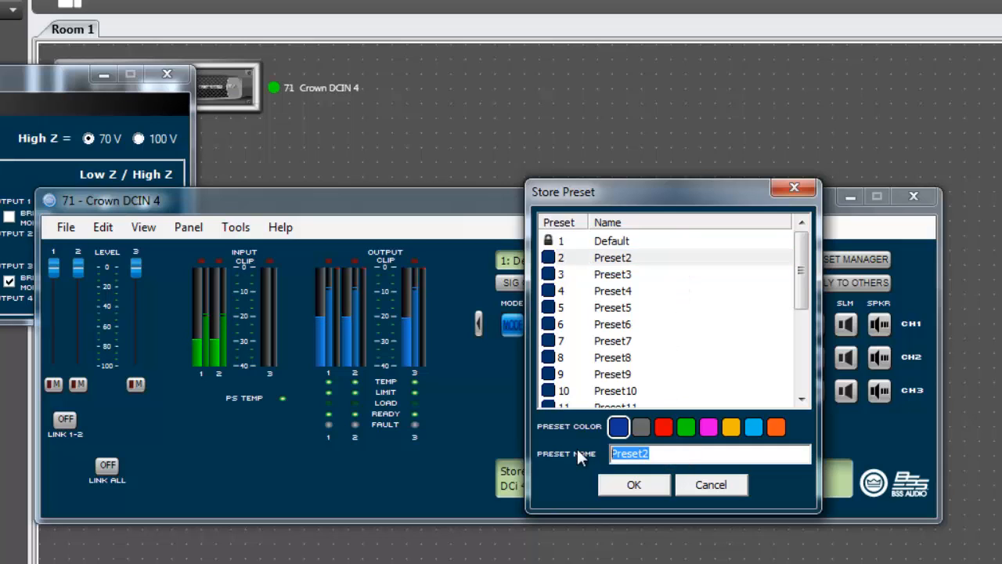
pyautogui.write('All Y')
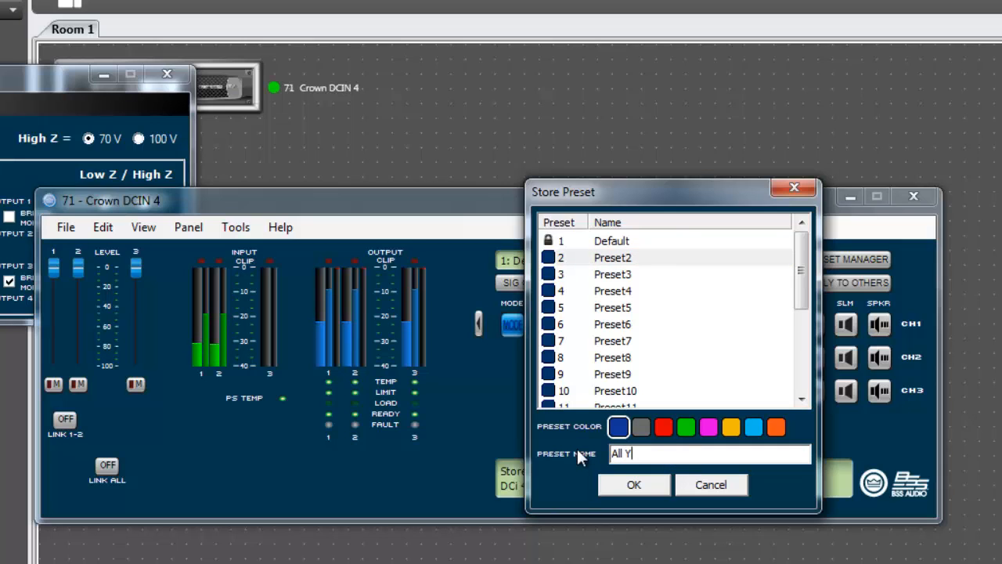
pyautogui.write('- Ch')
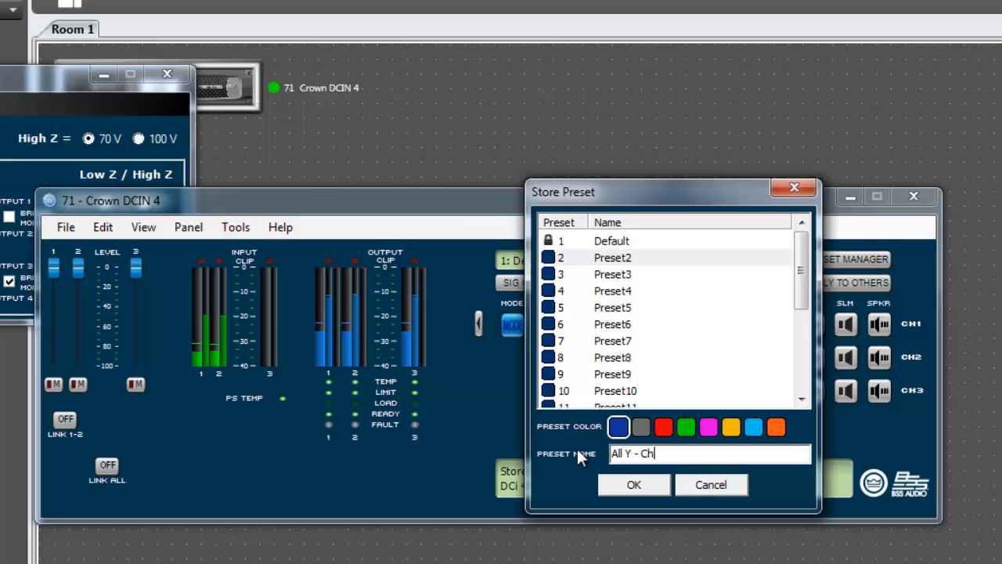
pyautogui.write('3&4')
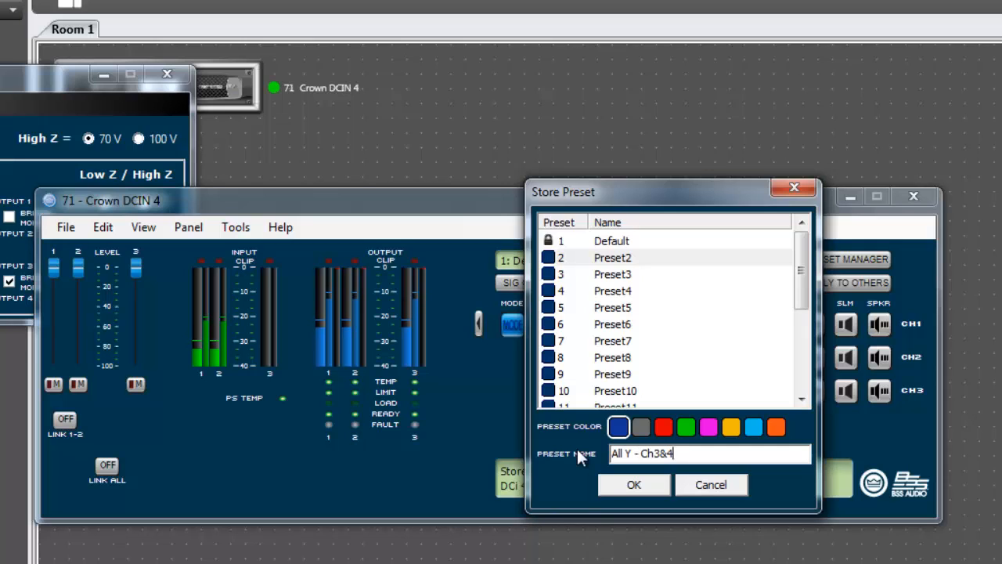
pyautogui.write('Bridge')
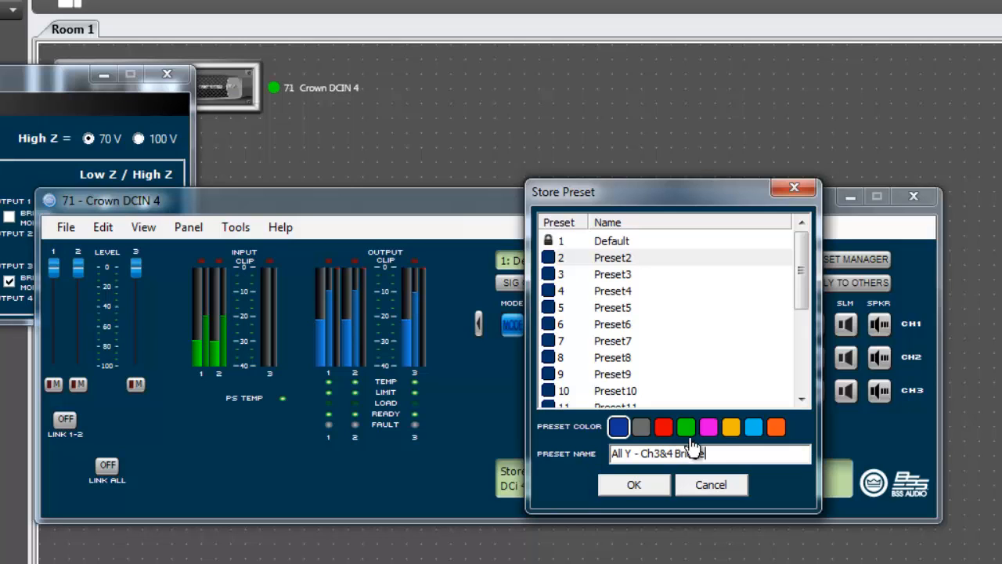
pyautogui.click(686, 426)
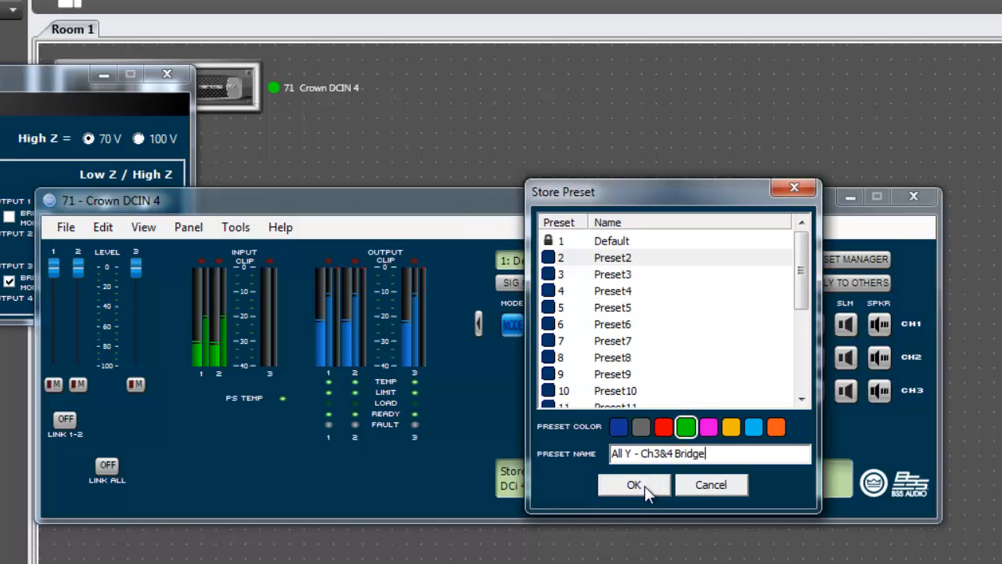
pyautogui.click(635, 486)
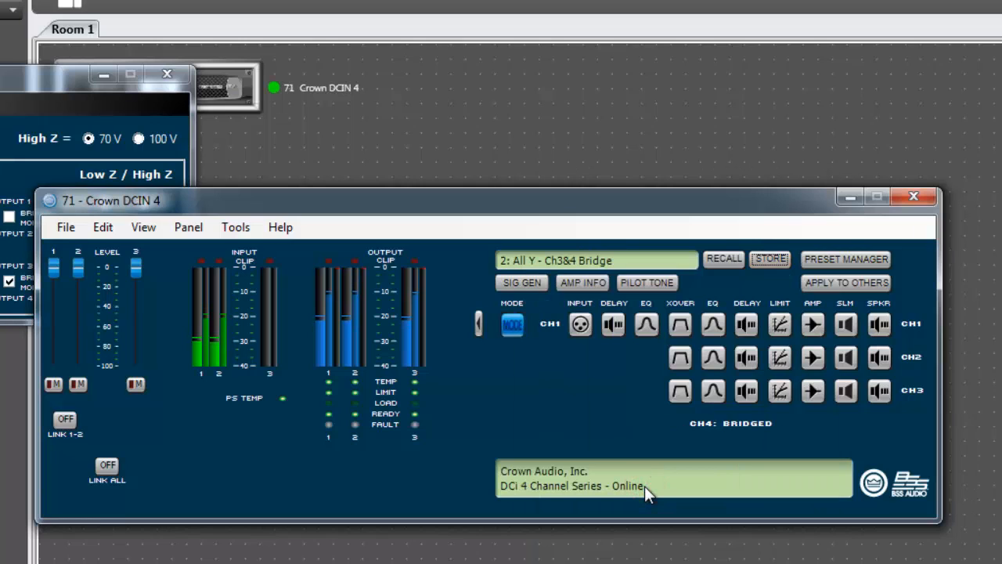